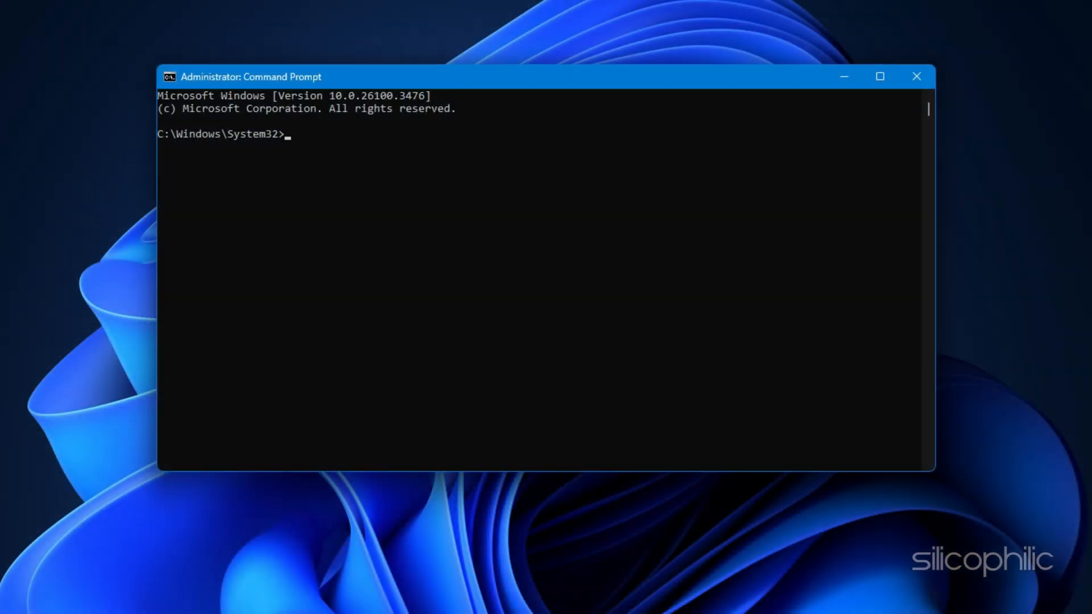
- Run systeminfo piped to find "Original Install Date" to retrieve the OS install date
type("systeminfo | find \"Original Install Date\"")
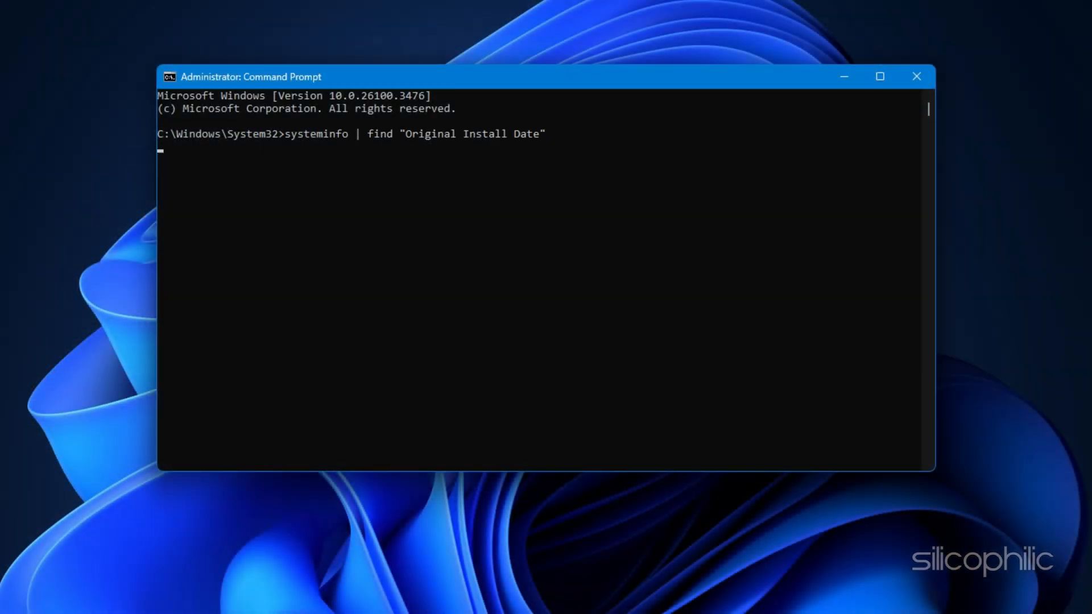
key("enter")
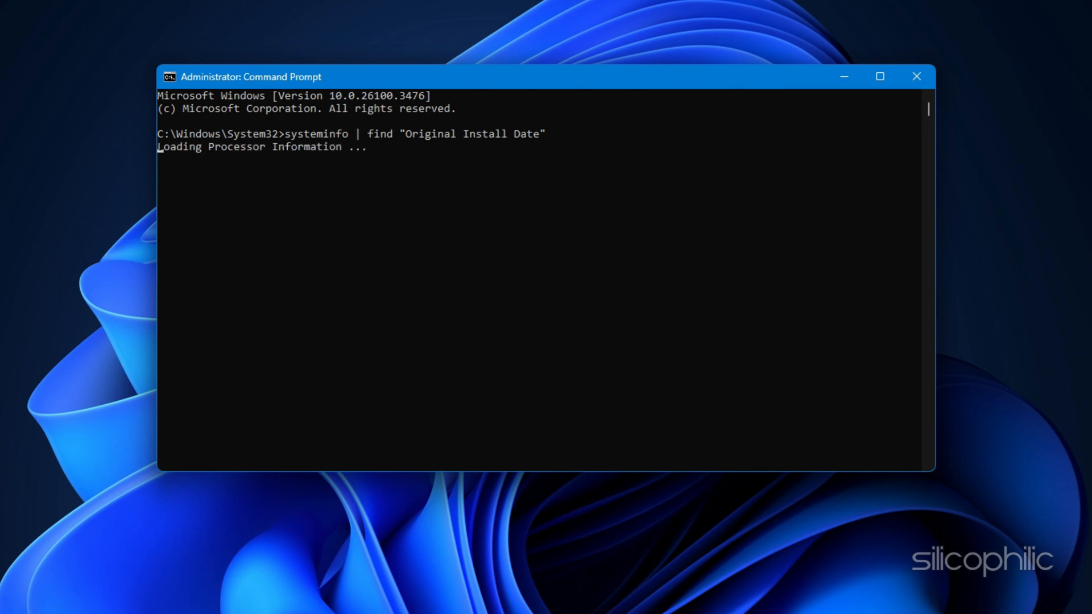